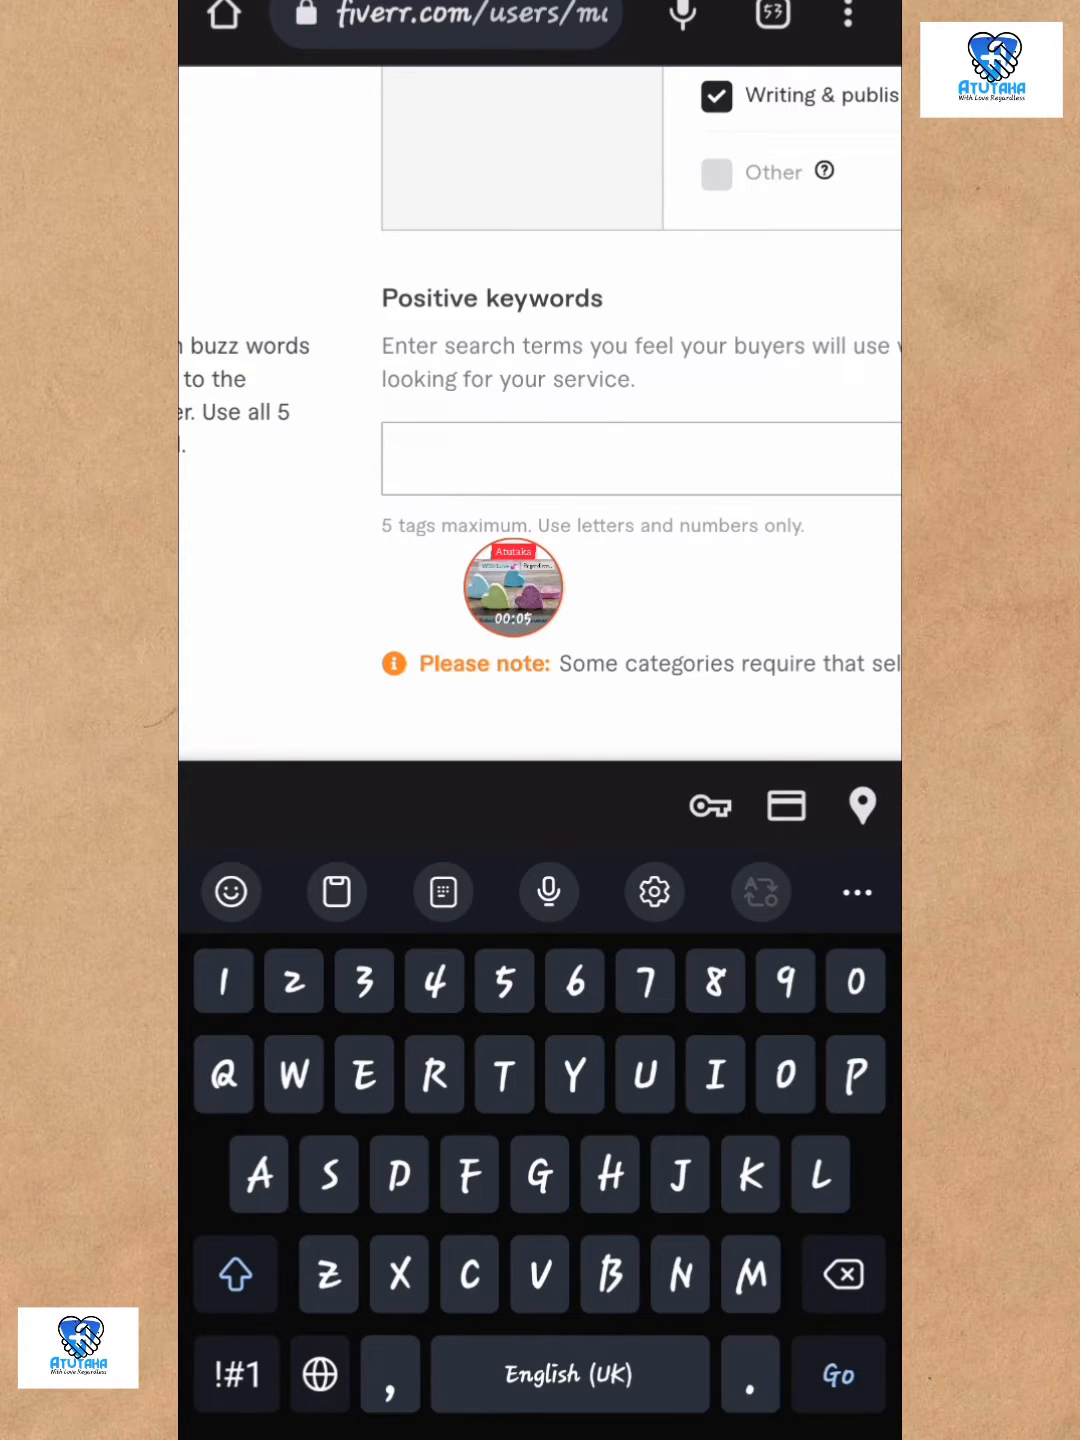
Enter 'Digital Marketing' in Positive keywords and confirm it as the first tag
text(Soci)
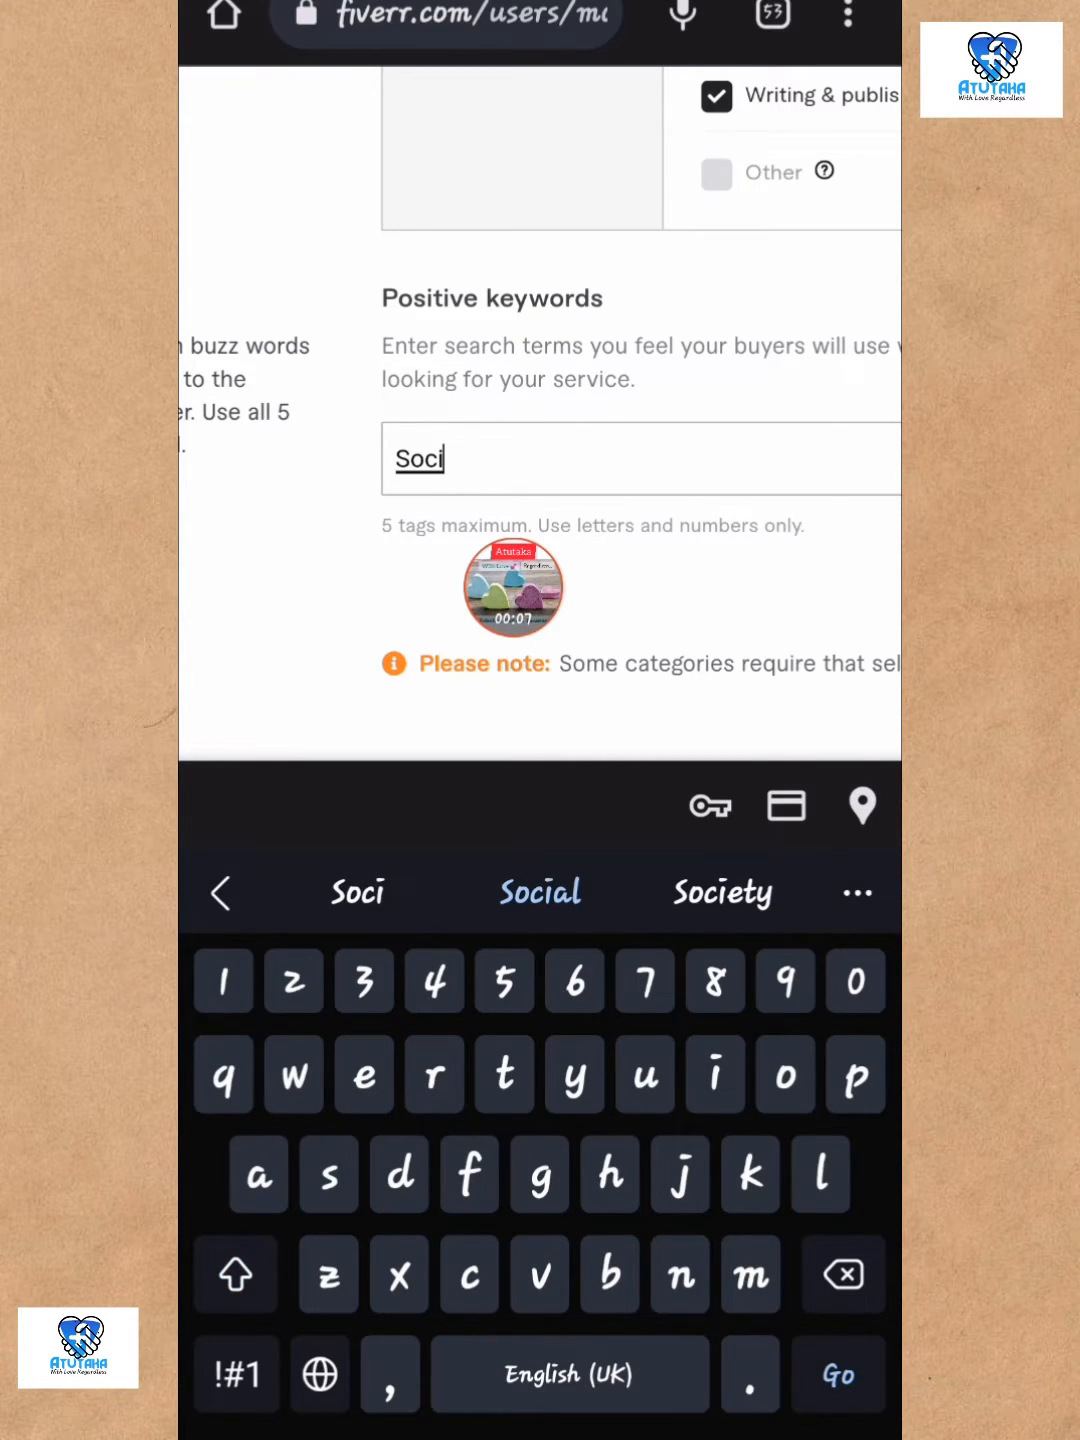
text(Social media)
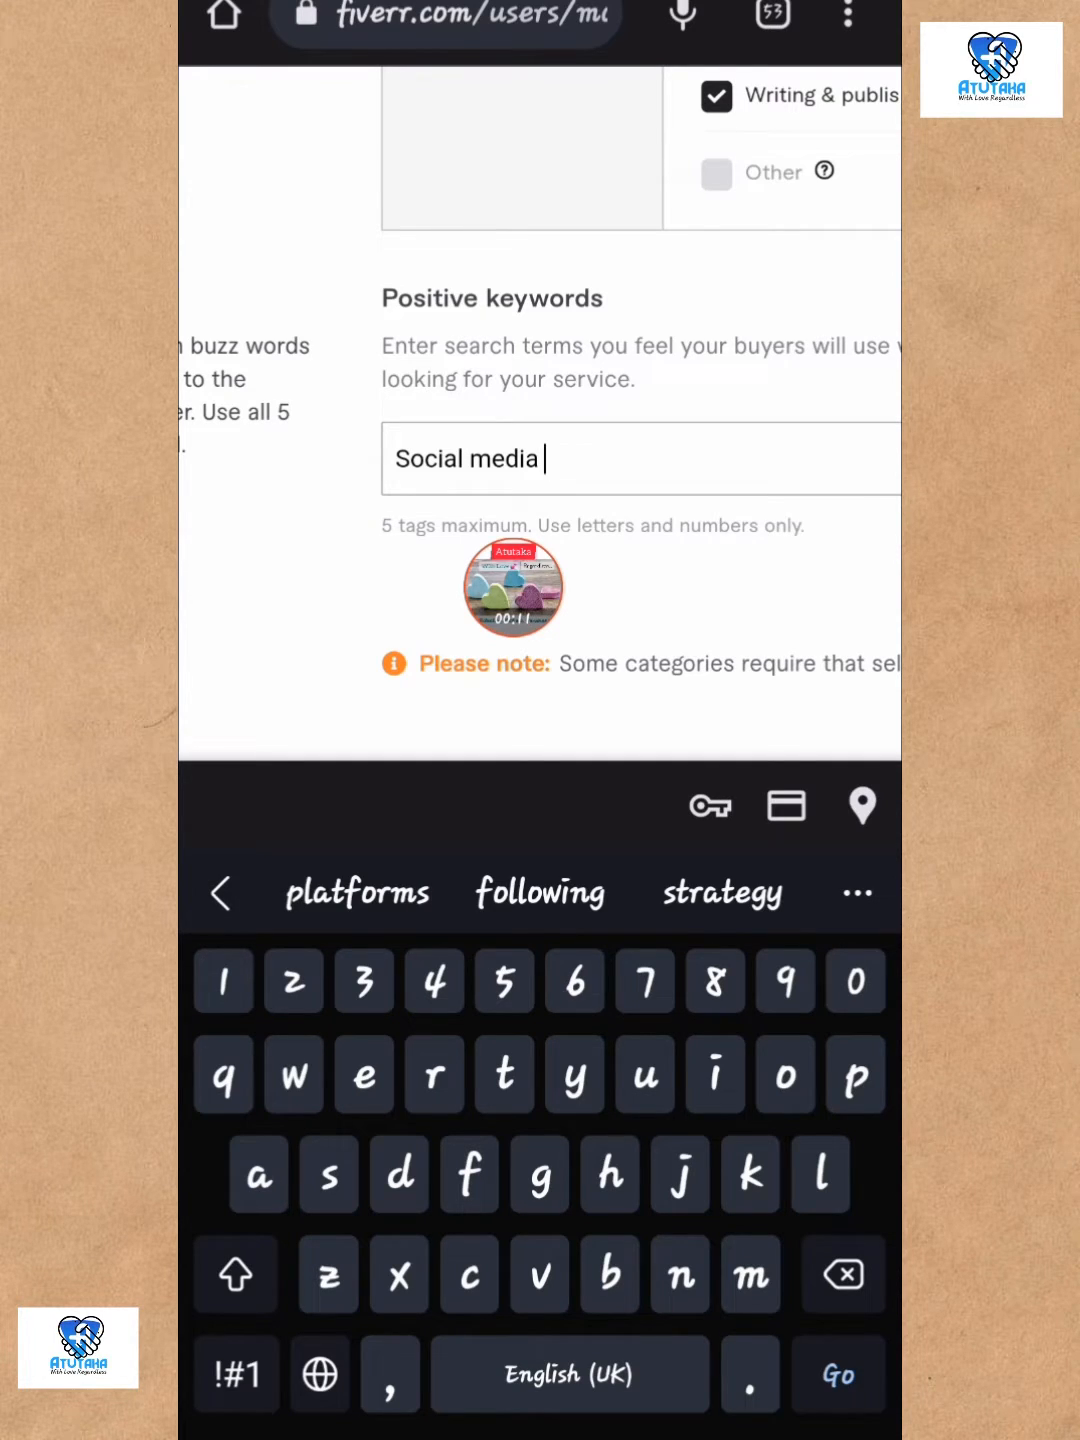
text(mar)
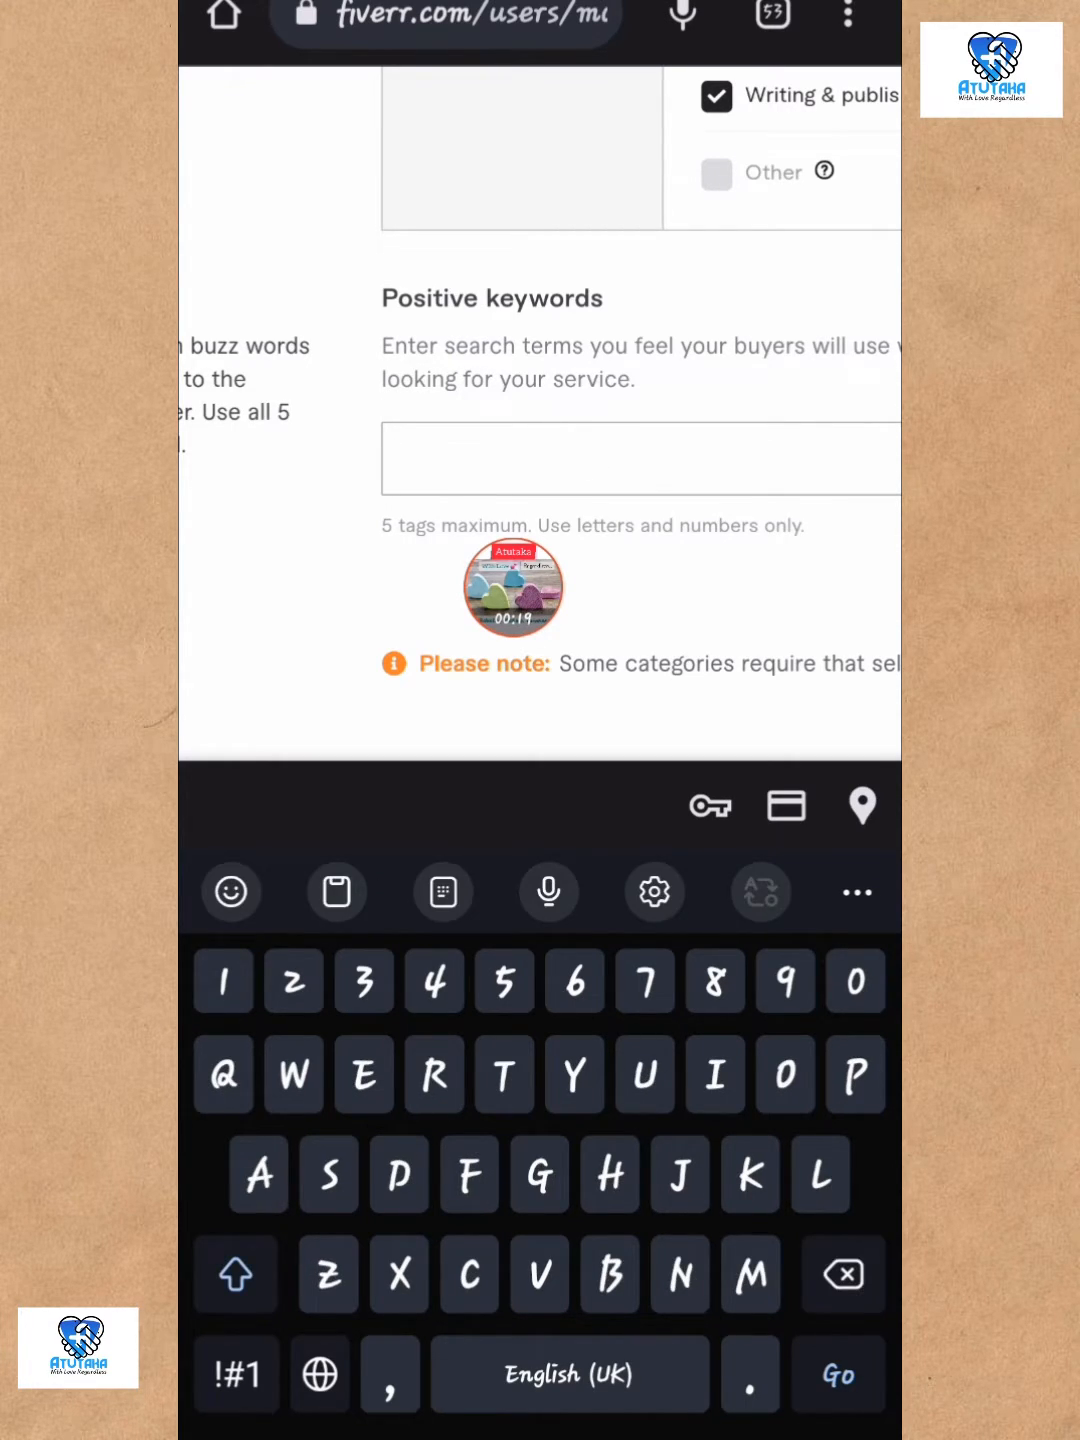
text(Digital Marketing)
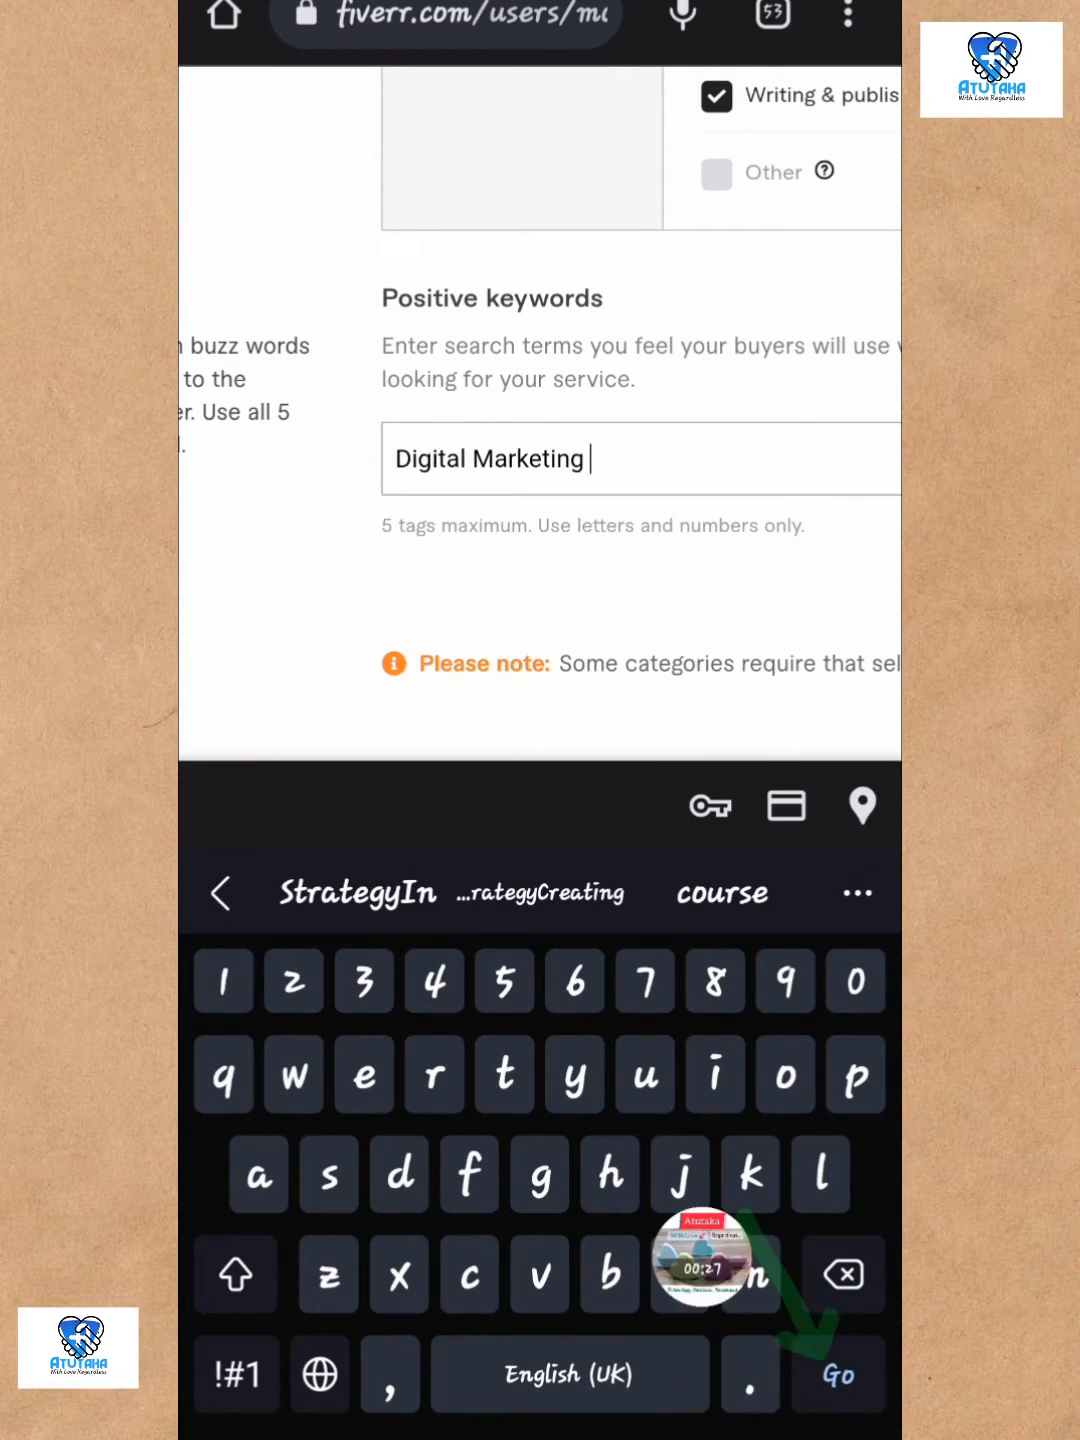
click(840, 1374)
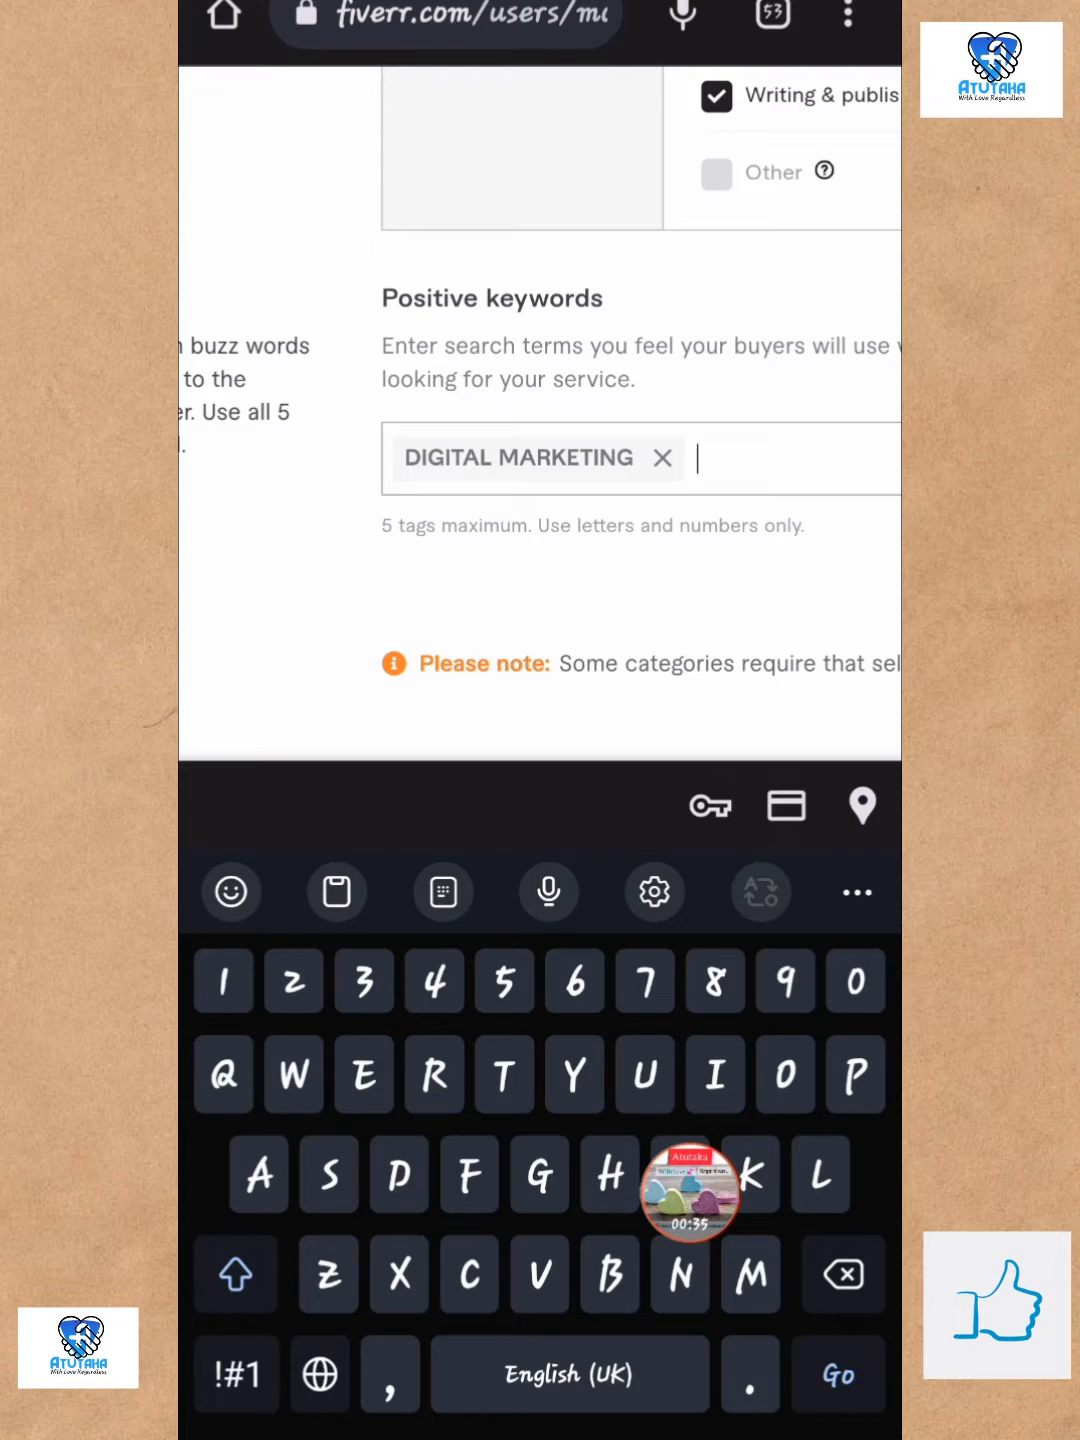
Enter 'Social media' as the second tag, then begin typing a third keyword 'In'
text(S)
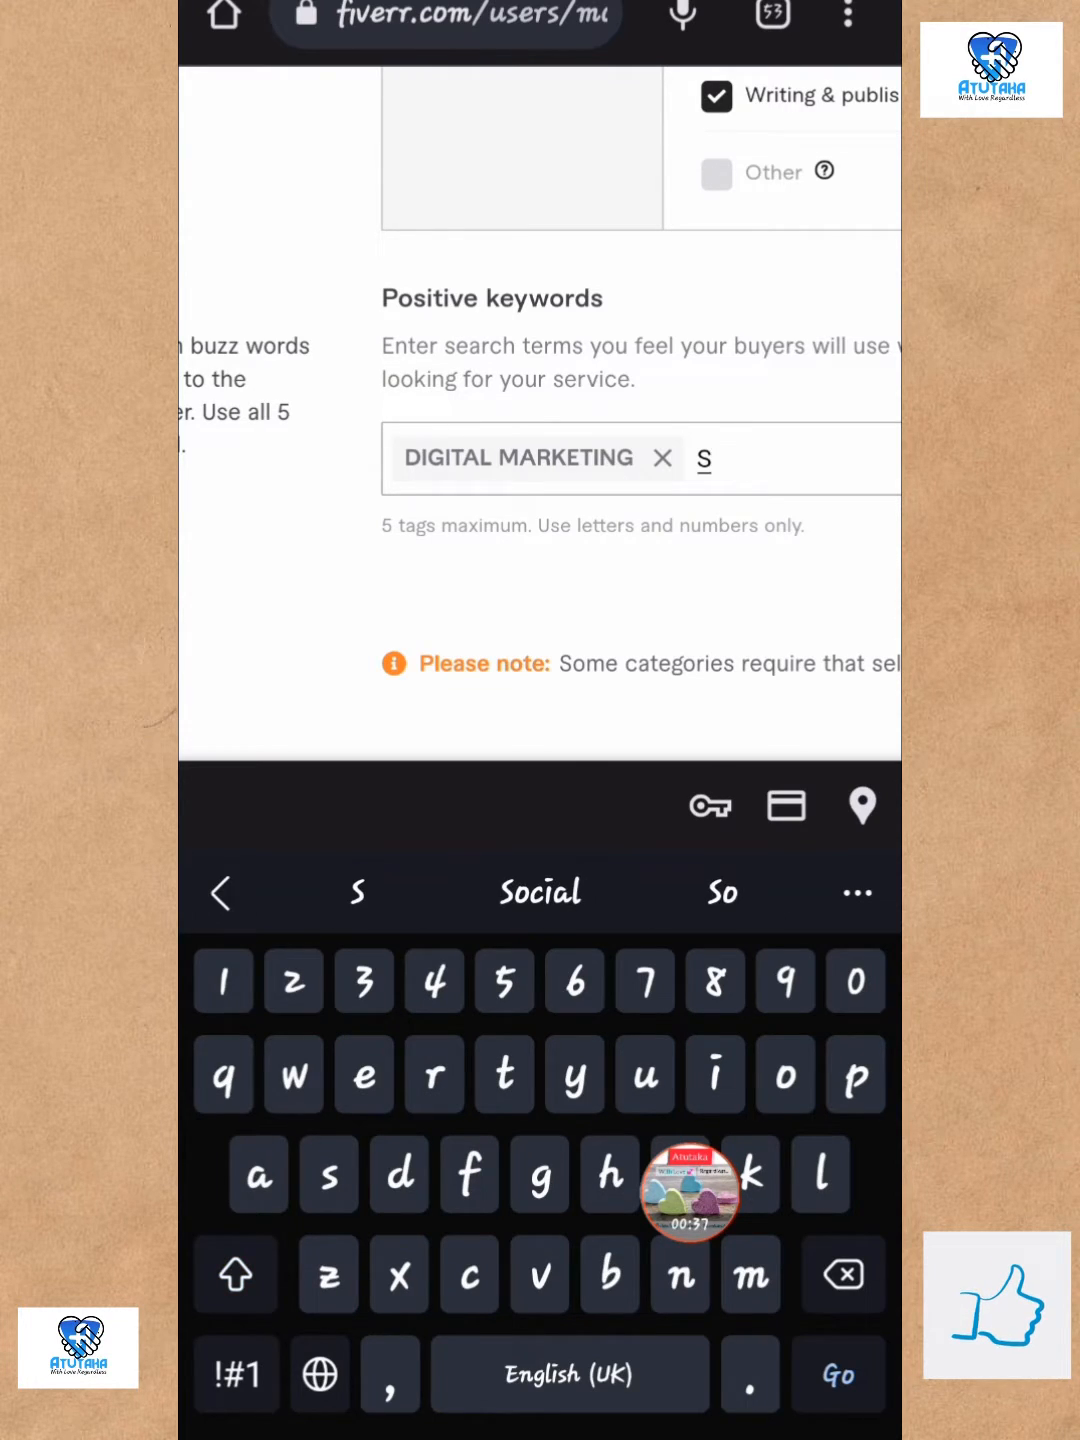
text(ocial)
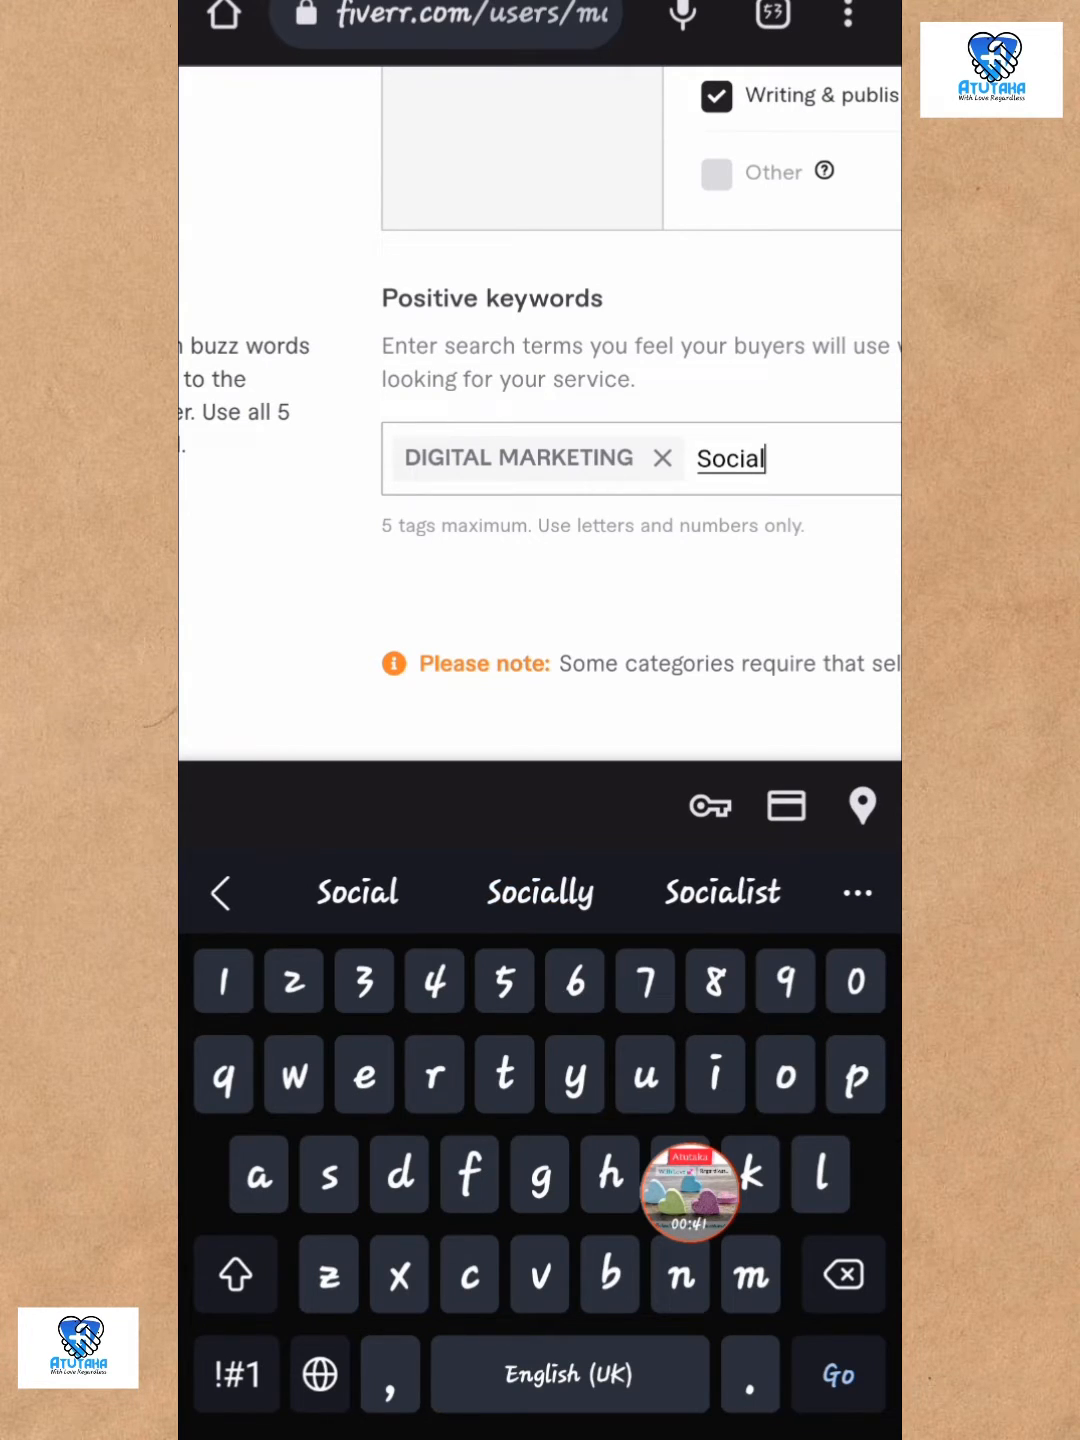
text(med)
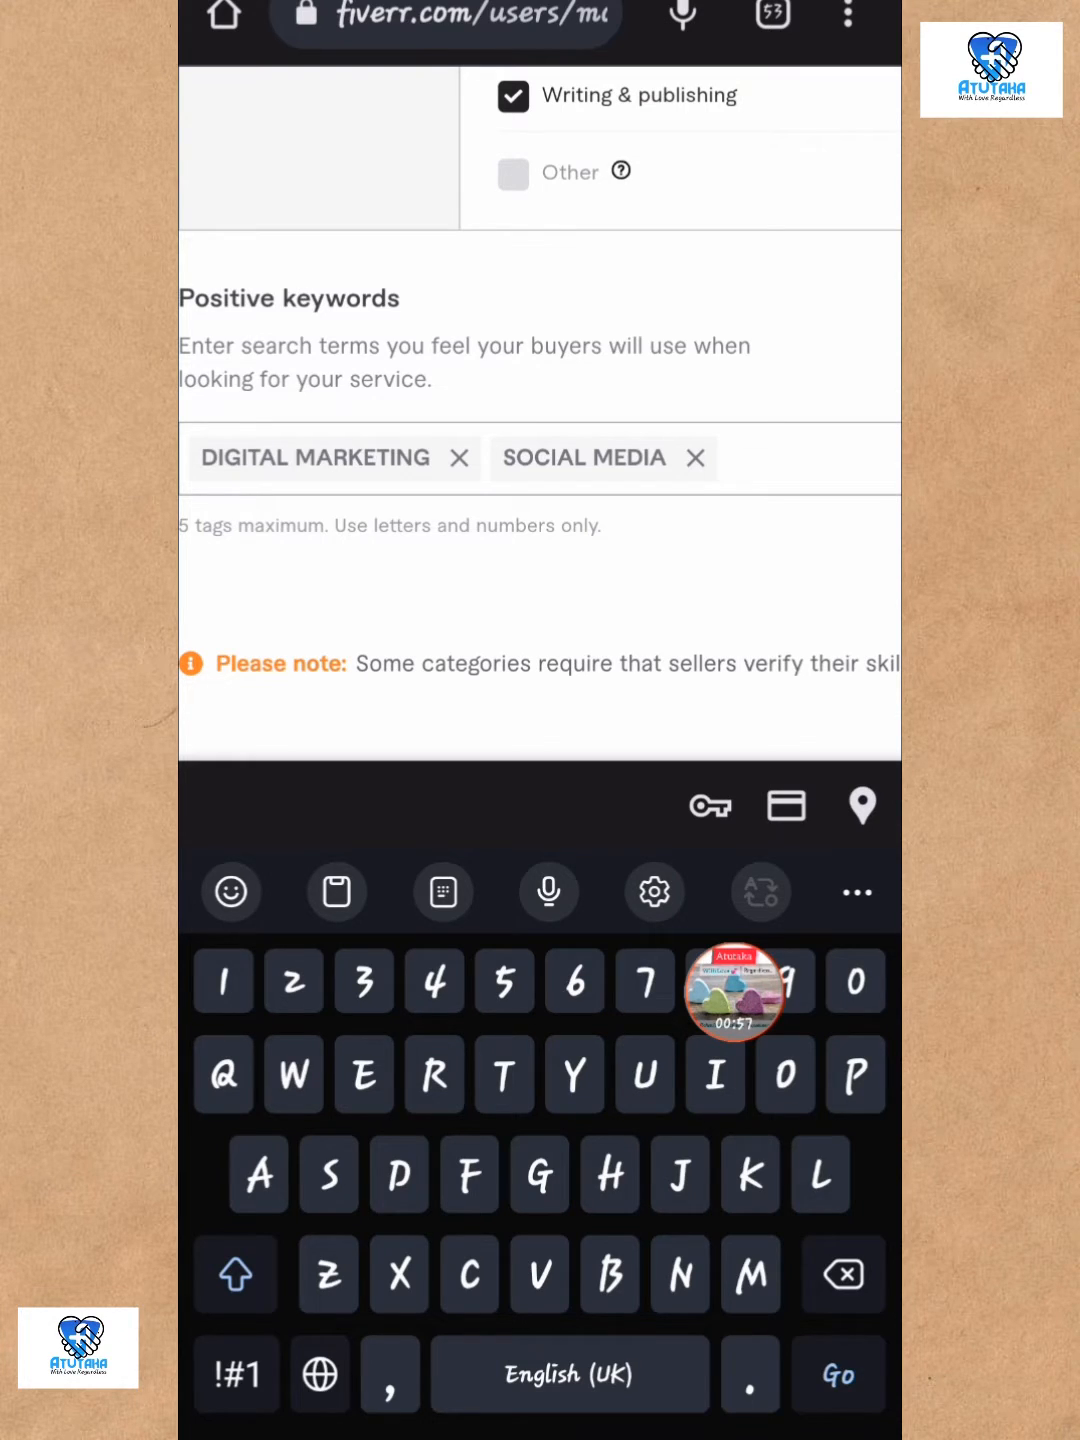
text(In)
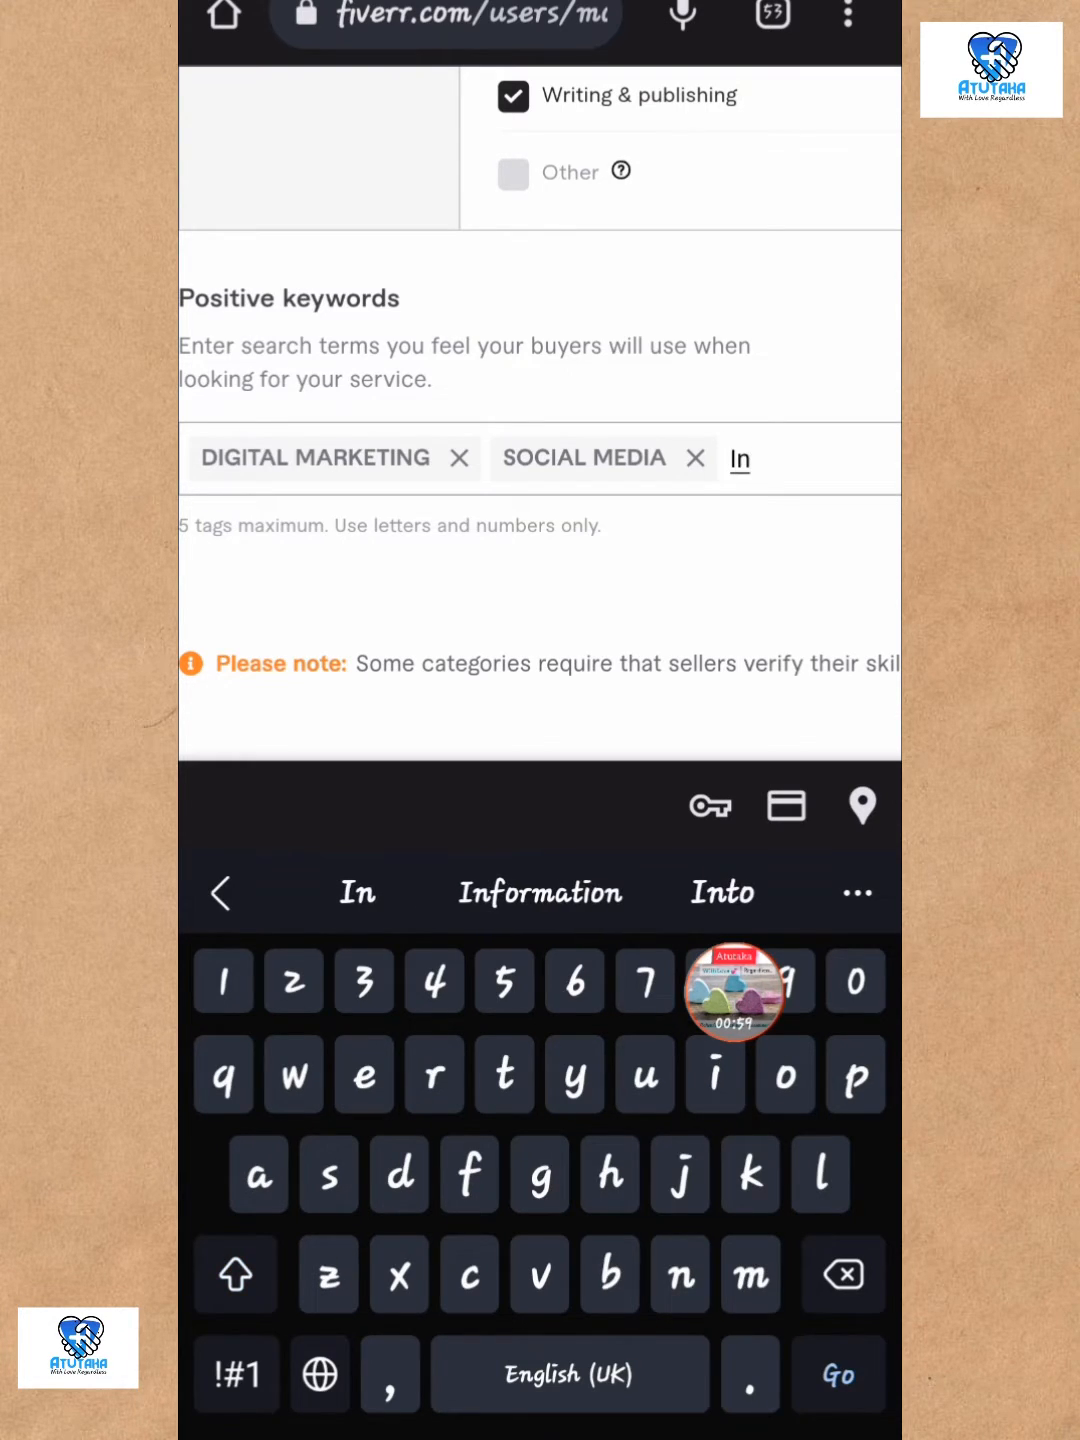